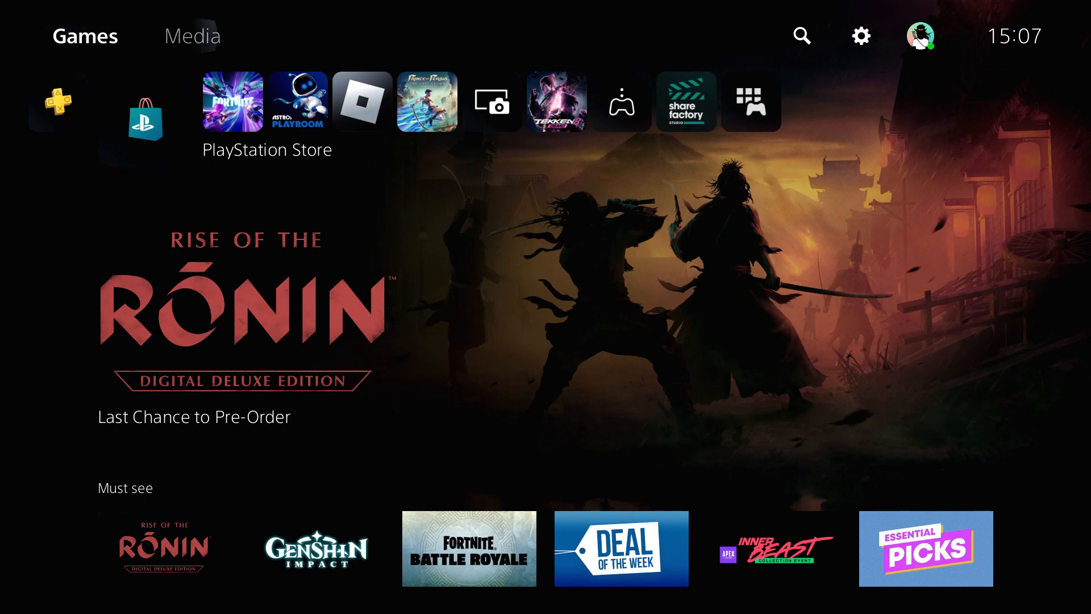
# Open Settings from the home screen and scroll down its category list.
pyautogui.click(859, 36)
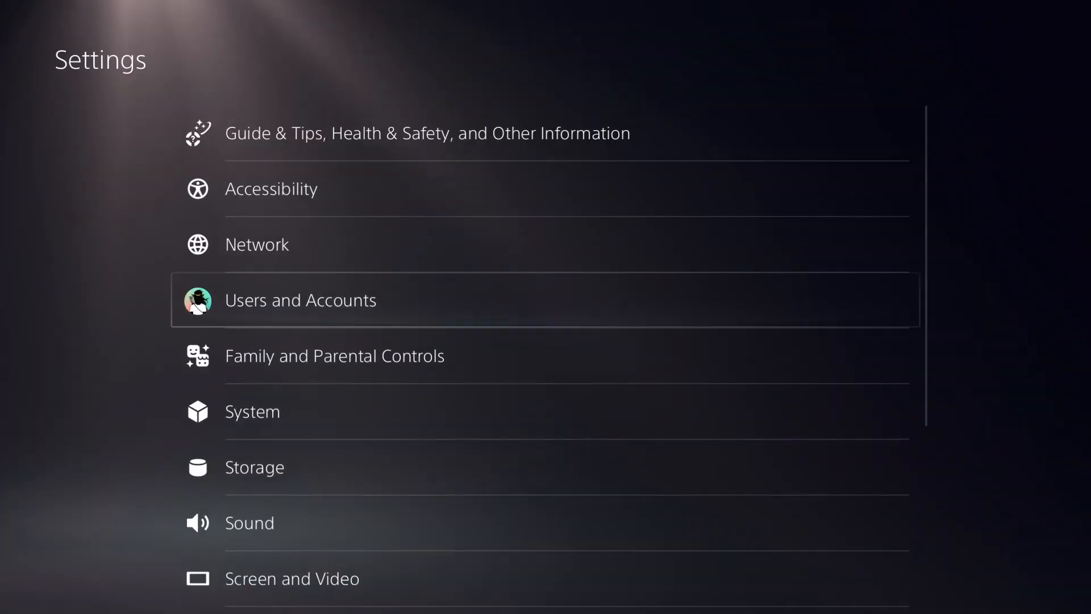
pyautogui.scroll(-3)
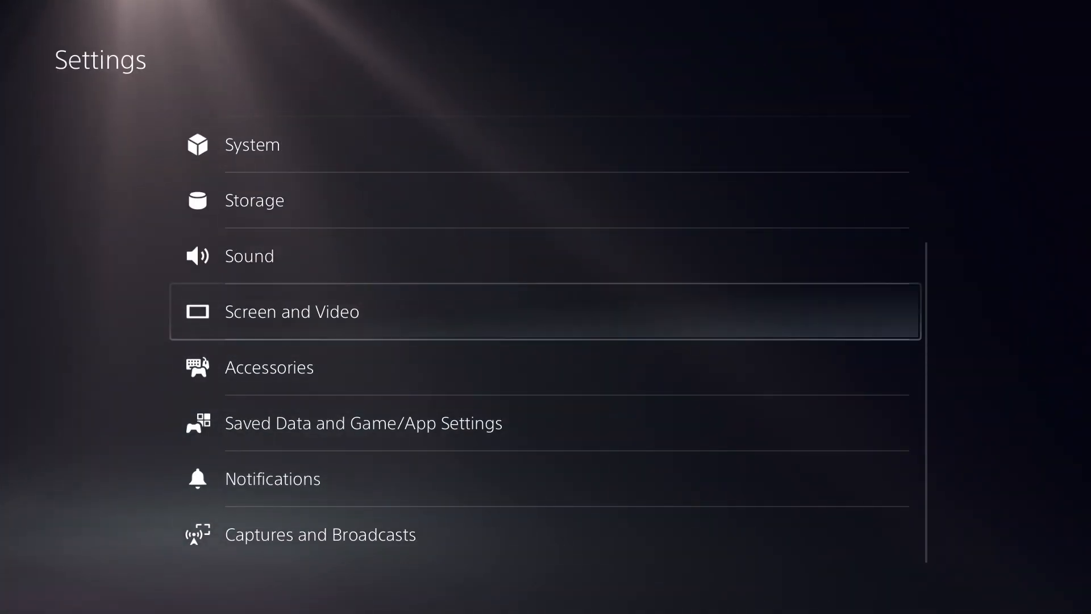
pyautogui.click(251, 144)
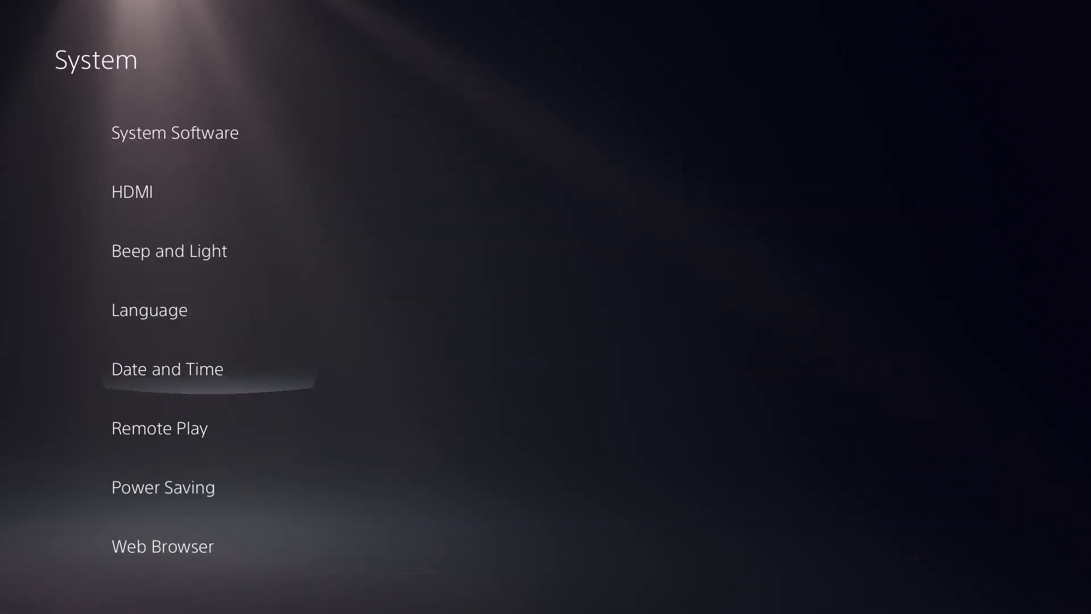
pyautogui.click(163, 486)
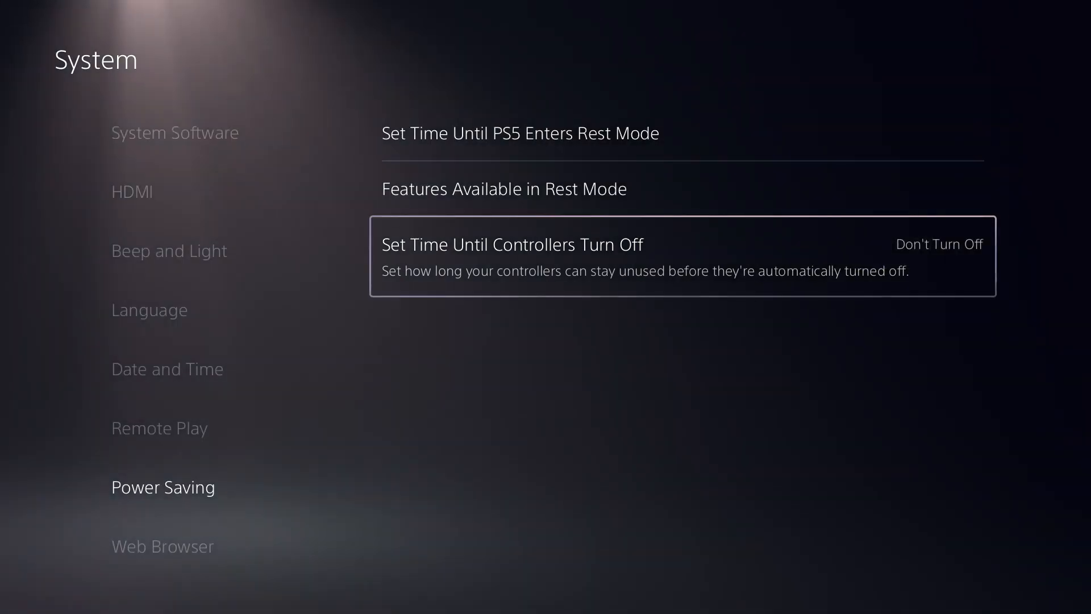
pyautogui.click(175, 132)
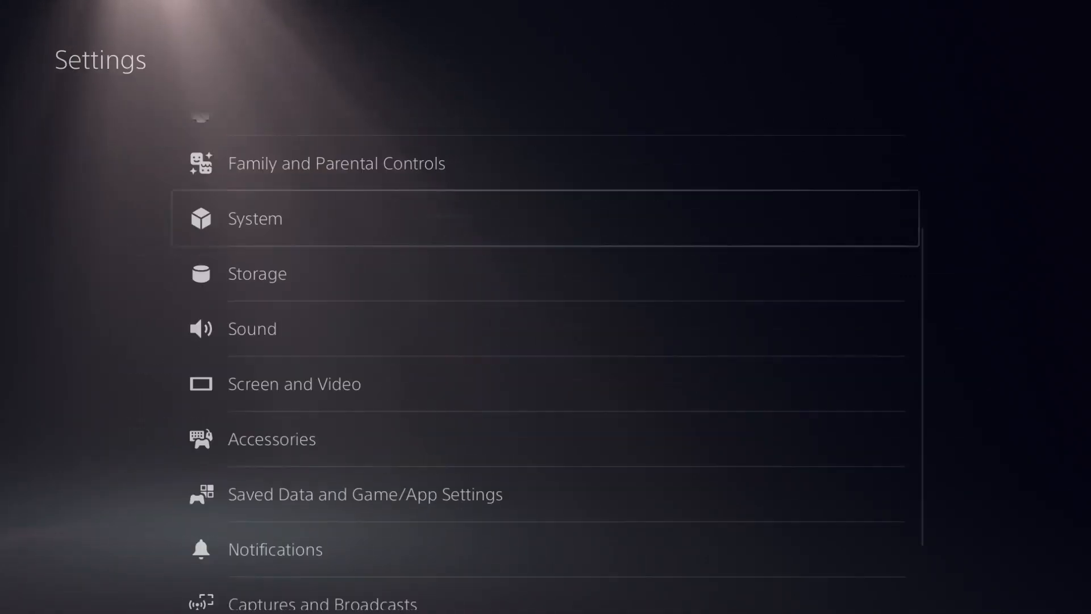
pyautogui.scroll(3)
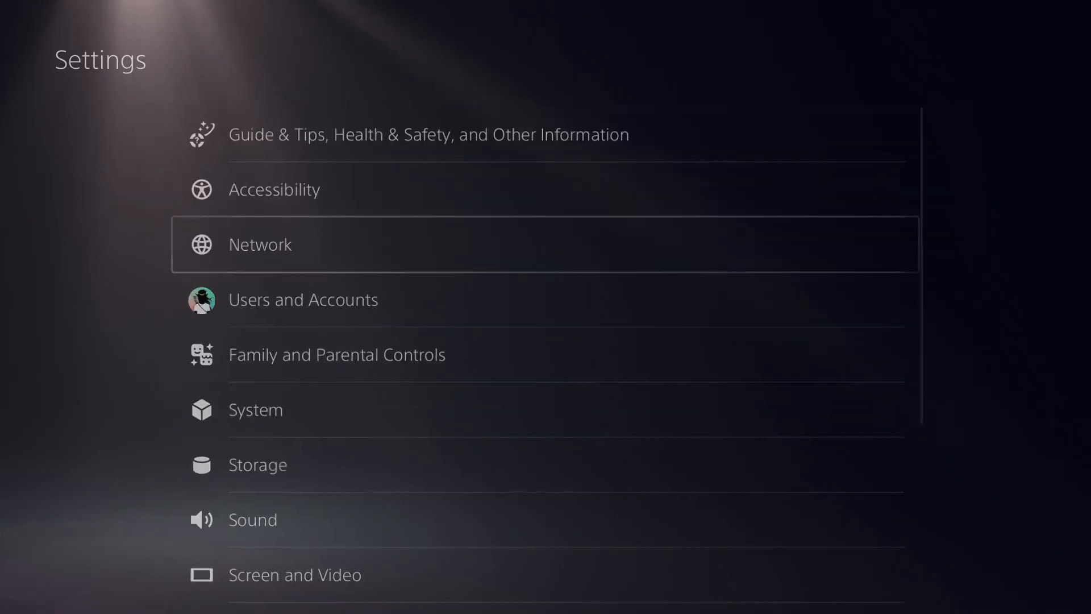
pyautogui.scroll(-3)
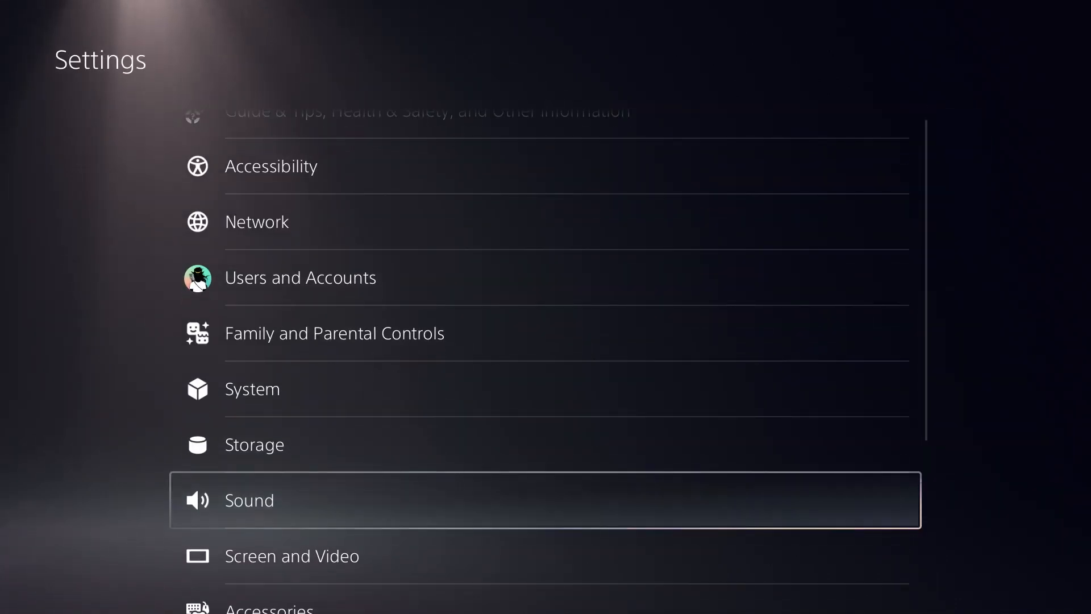
pyautogui.scroll(-3)
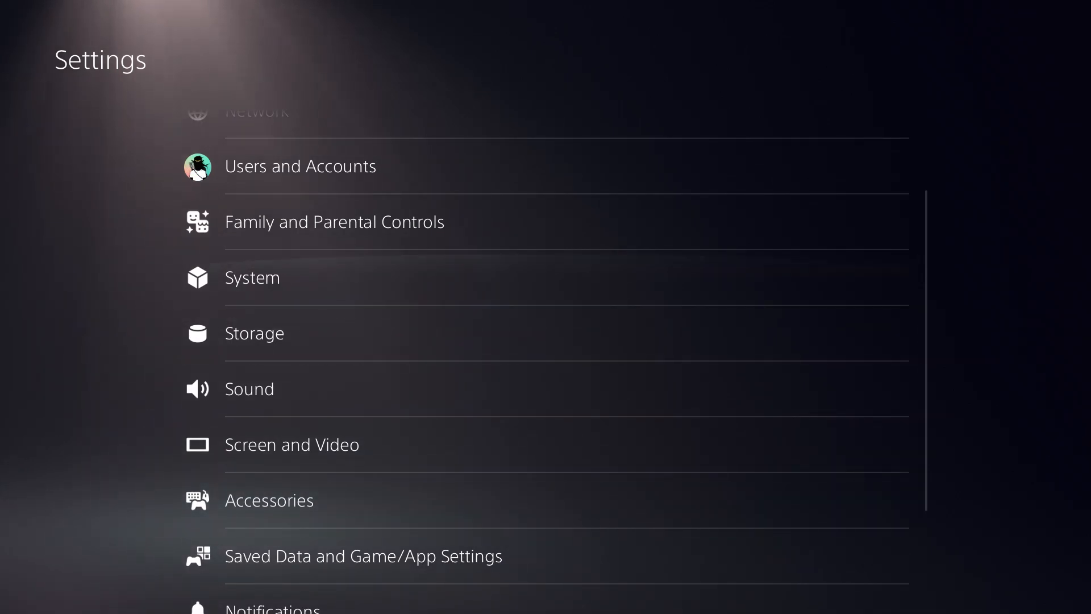
# Start Data Transfer under System > System Software and continue to Prepare for Data Transfer.
pyautogui.click(252, 278)
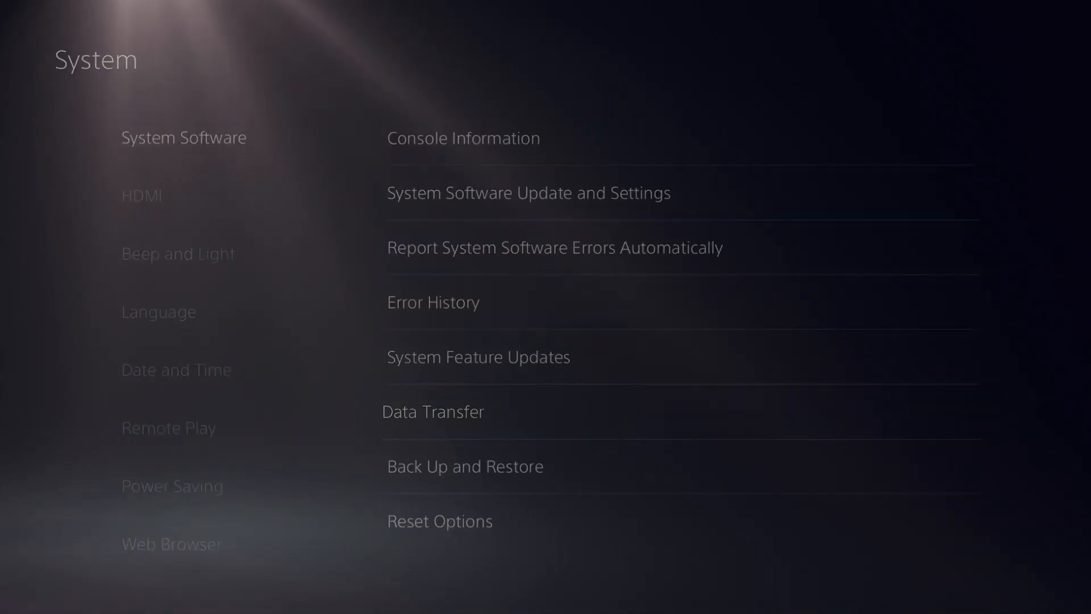
pyautogui.click(432, 410)
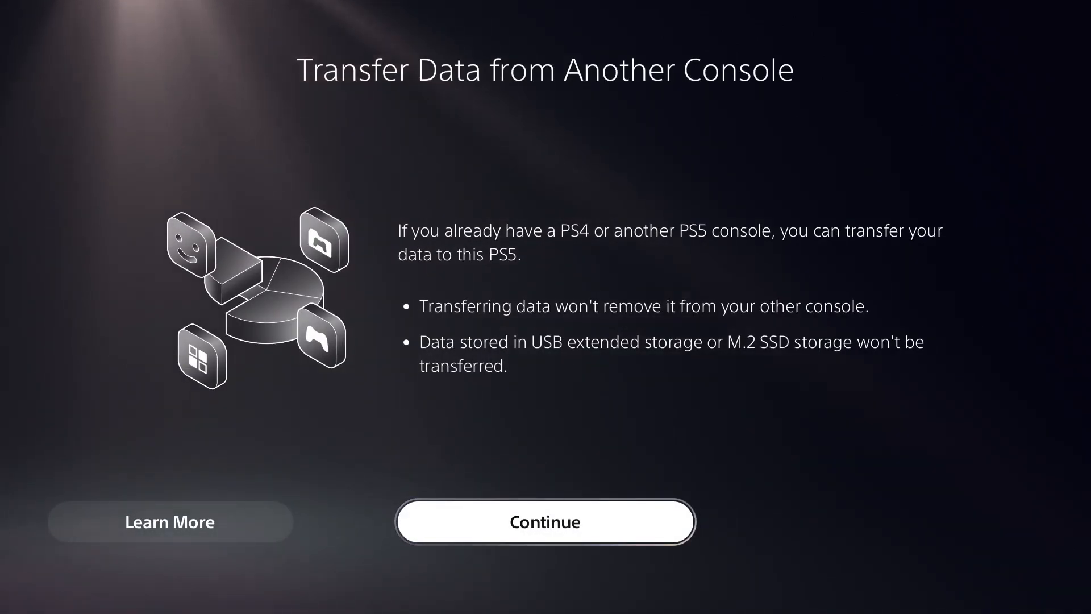
pyautogui.click(544, 522)
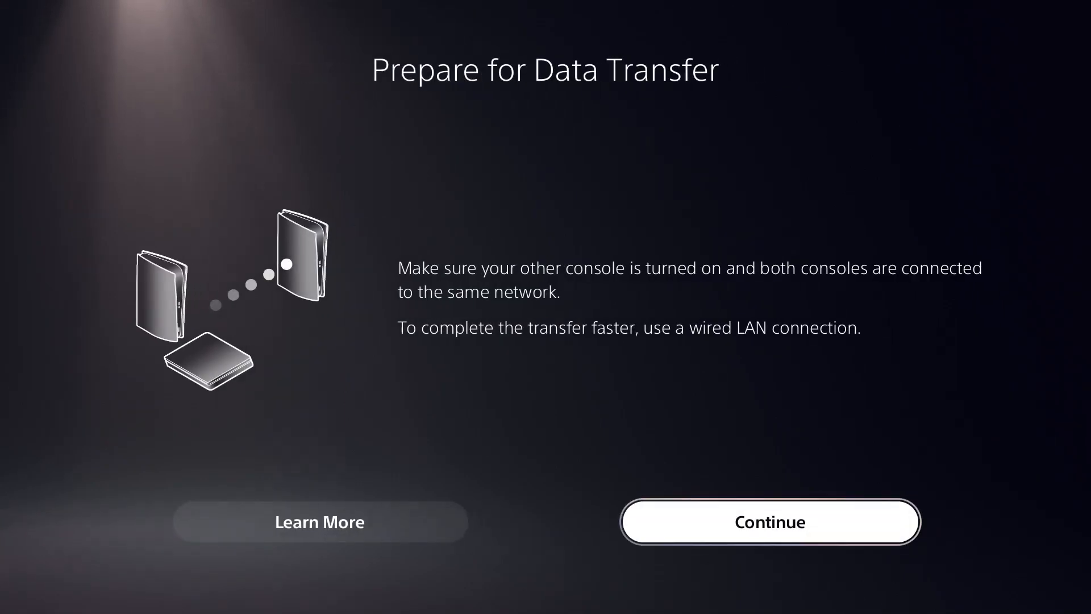